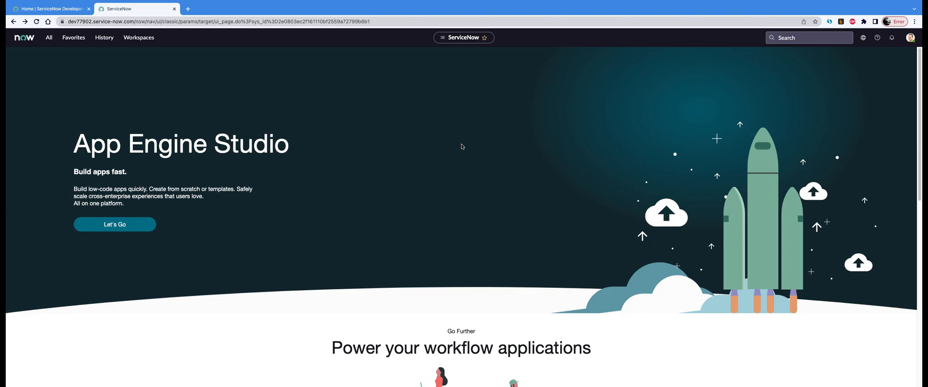
mouse_move(457, 143)
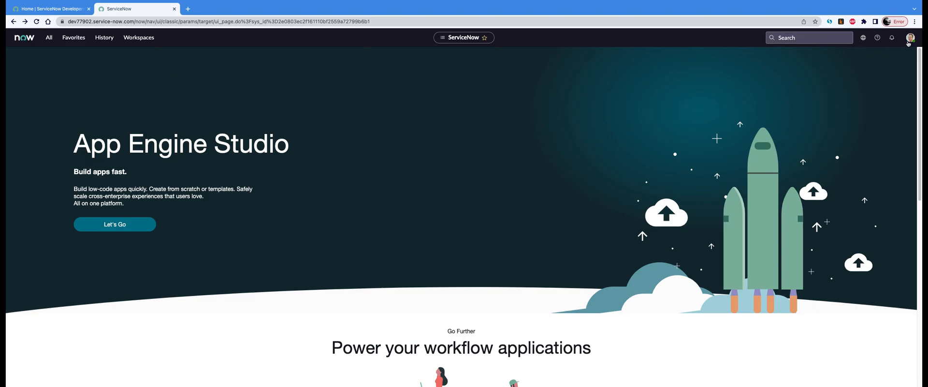
mouse_move(911, 37)
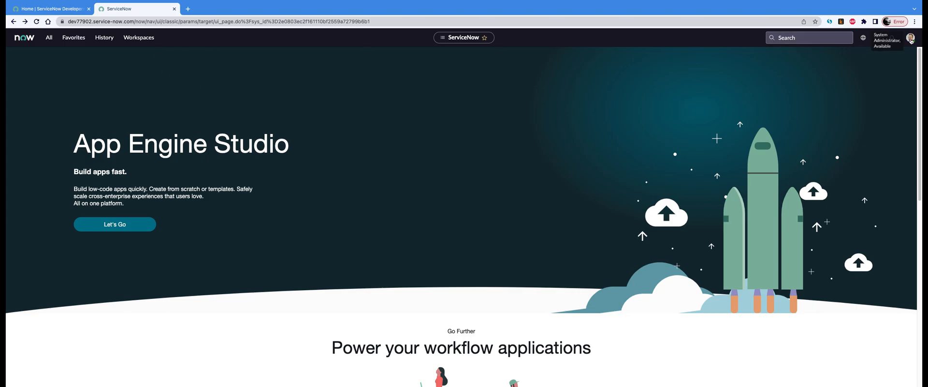
Bring up the Impersonate user dialog from the System Administrator avatar menu.
click(910, 37)
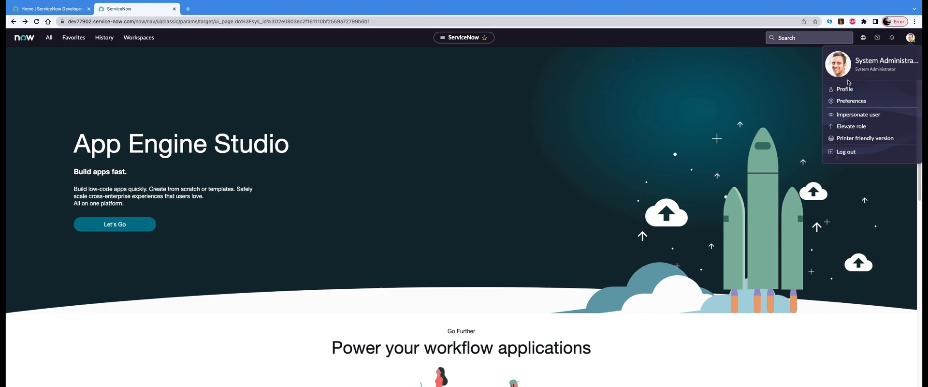
mouse_move(858, 114)
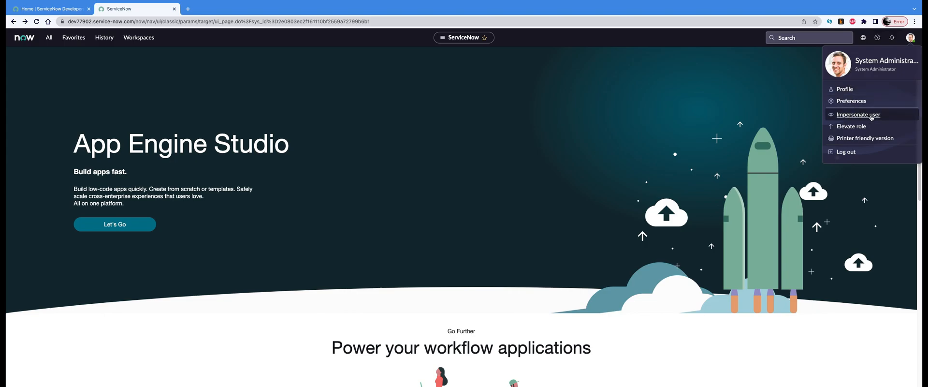
click(858, 114)
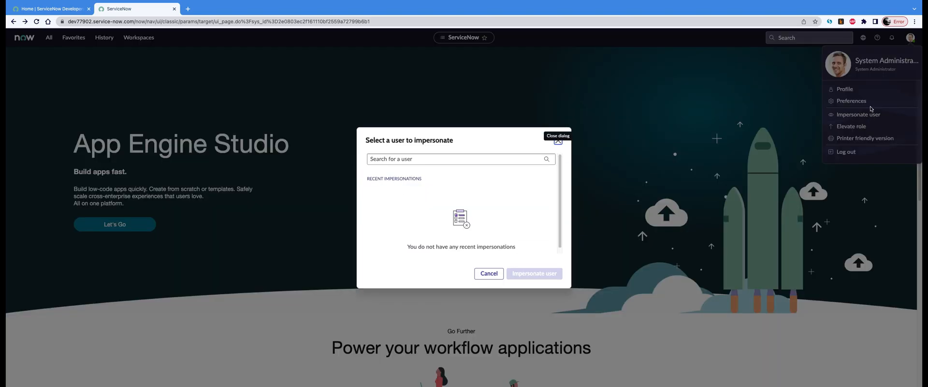
Search the user list for 'John', choose John Kennedy and confirm impersonating him.
click(461, 159)
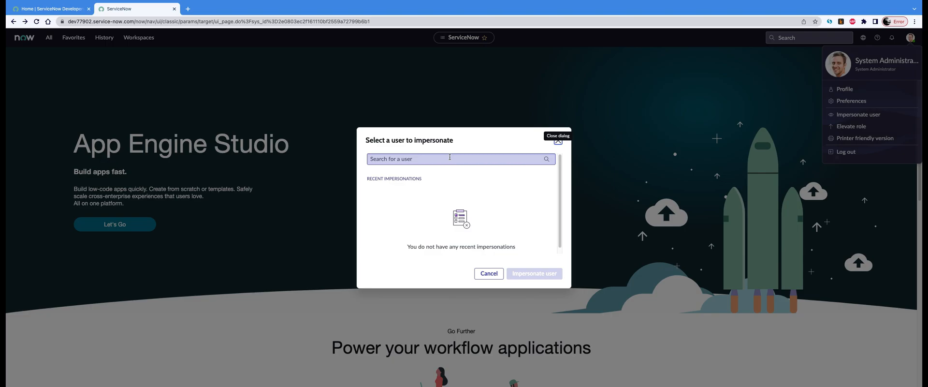
click(455, 158)
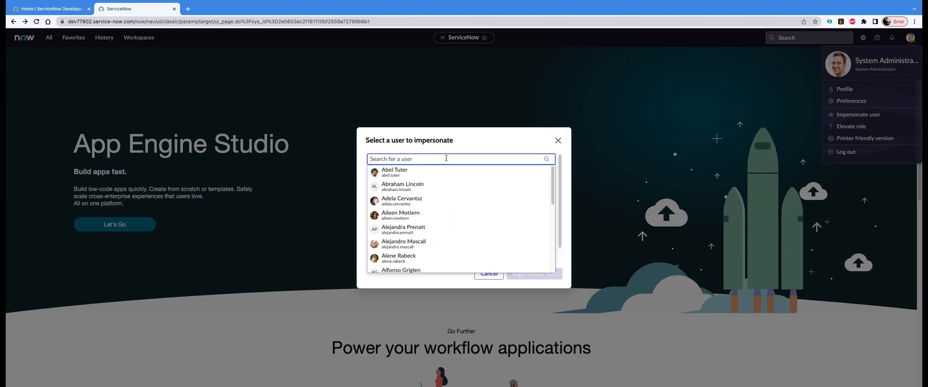
text(John)
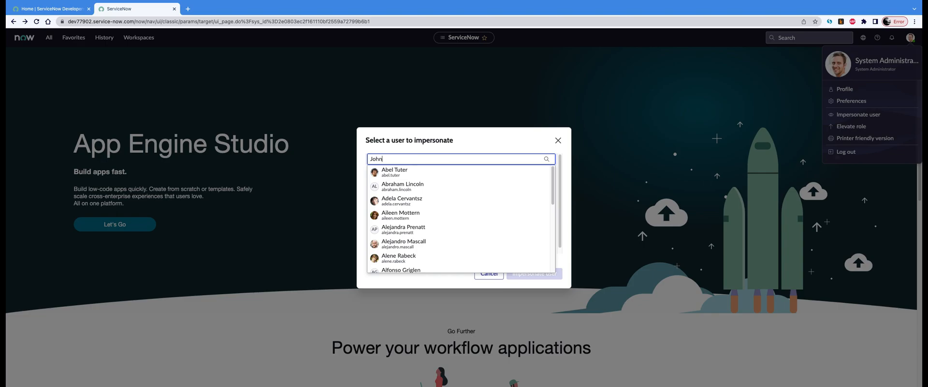
text(John)
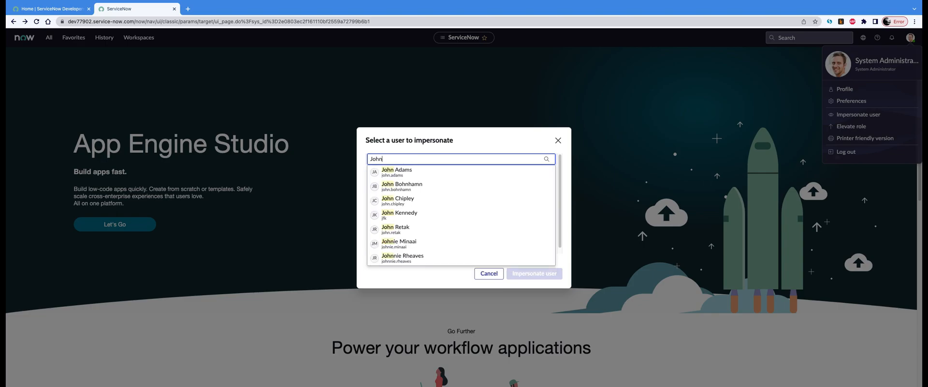
mouse_move(453, 230)
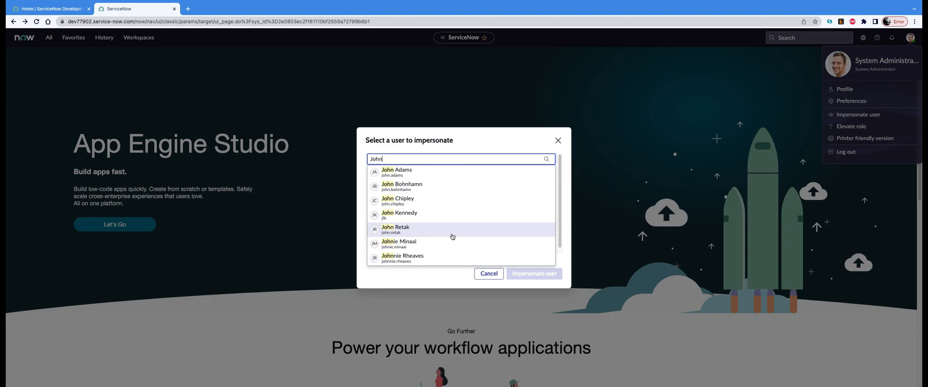
mouse_move(447, 243)
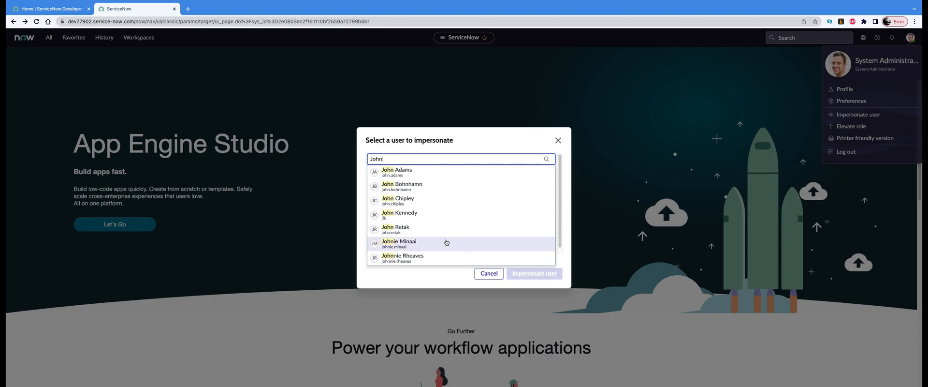
mouse_move(439, 216)
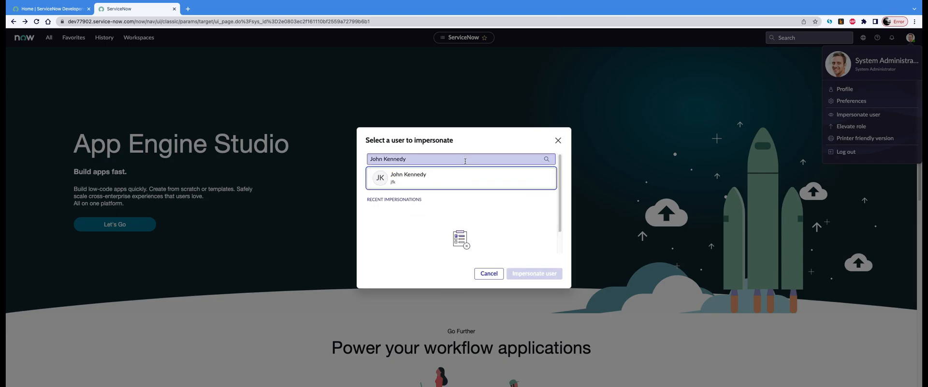
click(460, 177)
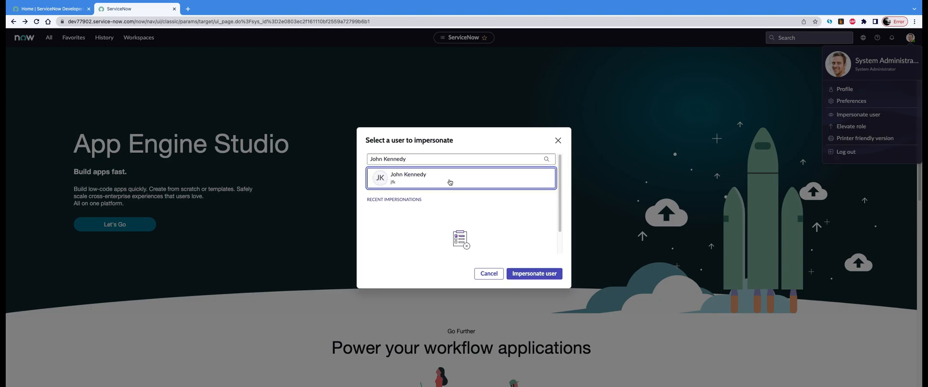
mouse_move(555, 287)
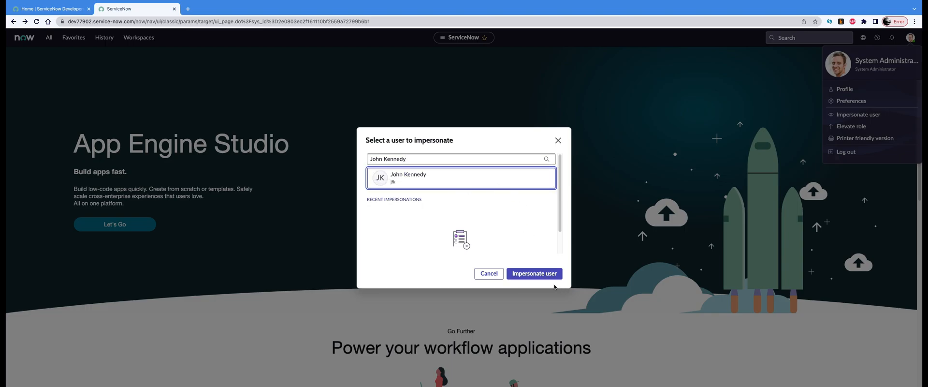
click(534, 272)
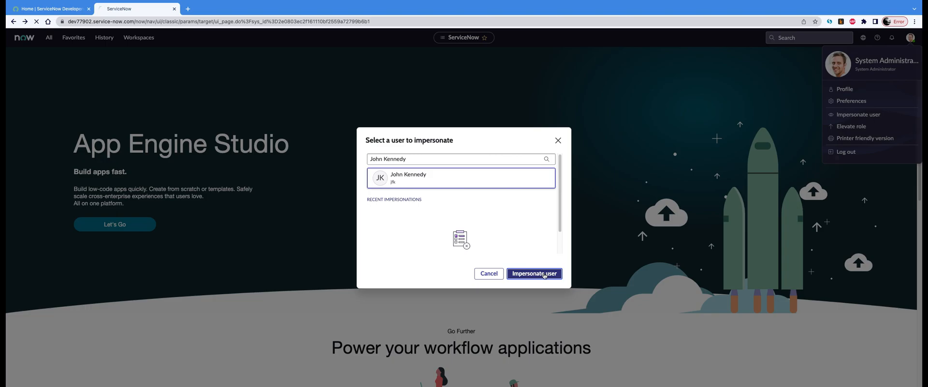
click(534, 273)
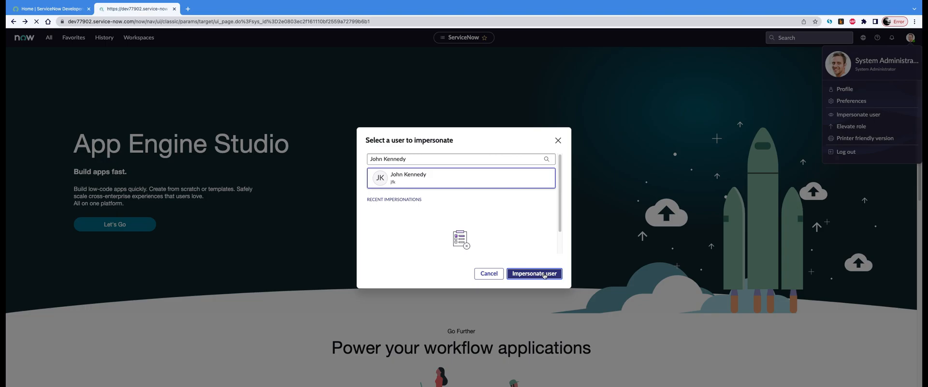
Close the 'Work your way' welcome tour once the session reloads as John Kennedy.
click(534, 272)
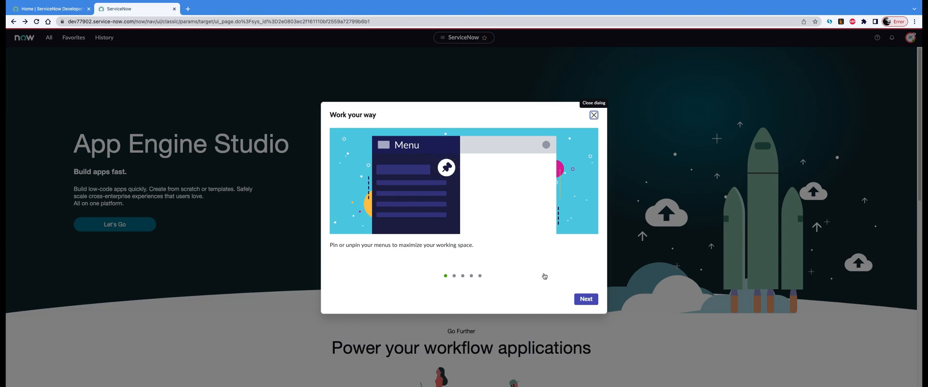
mouse_move(536, 272)
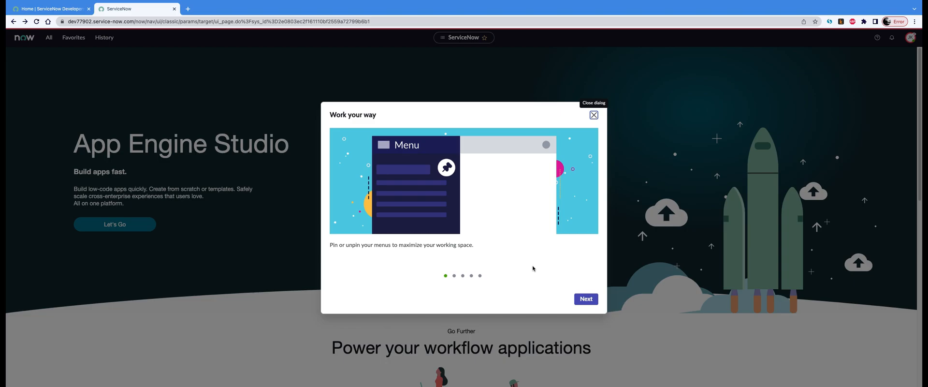
mouse_move(603, 310)
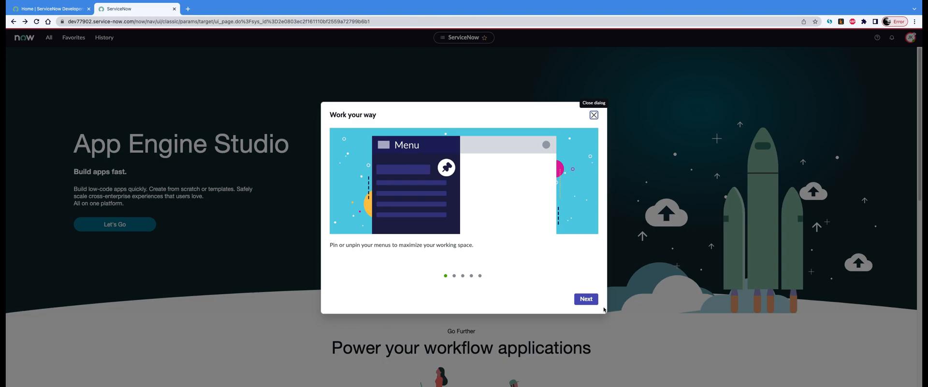
click(593, 114)
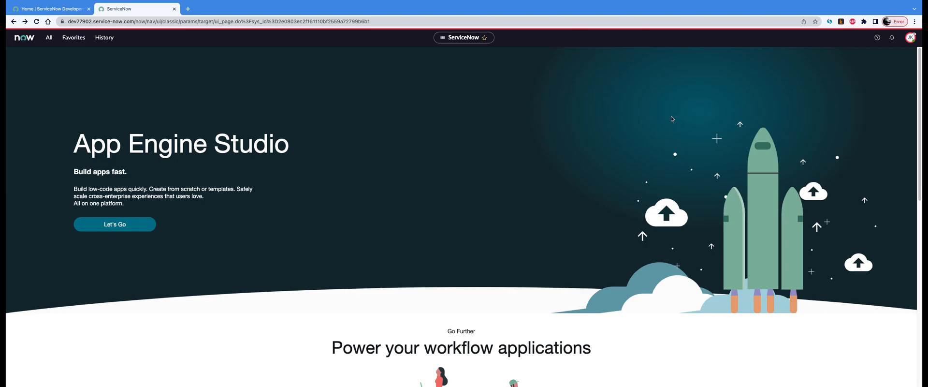
mouse_move(892, 12)
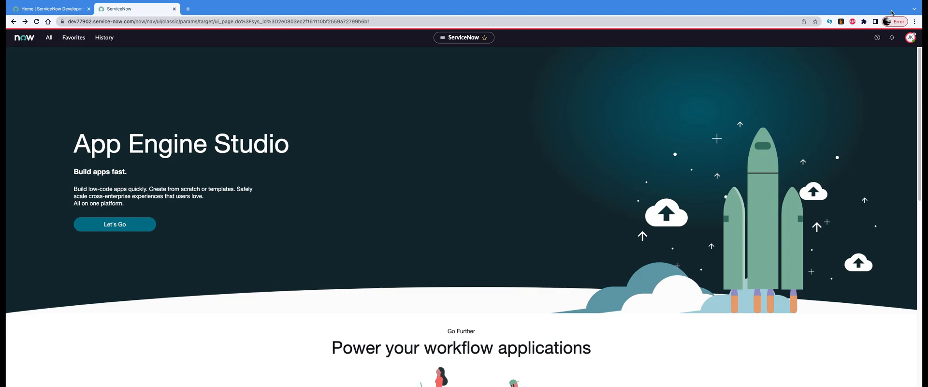
End the John Kennedy impersonation, returning to System Administrator.
click(911, 38)
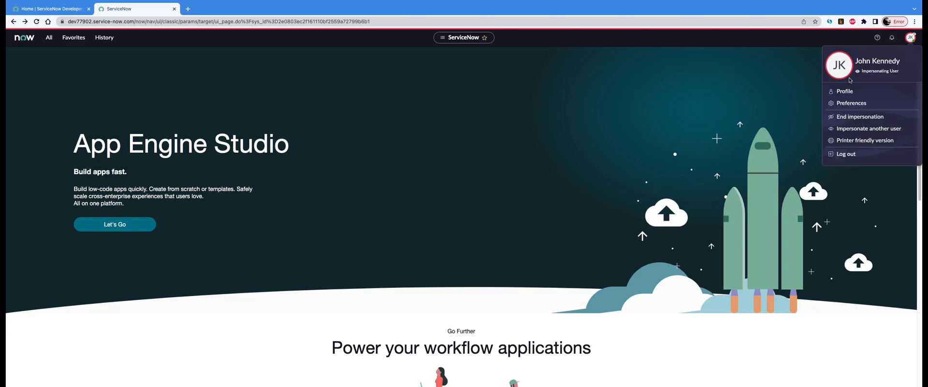
mouse_move(859, 116)
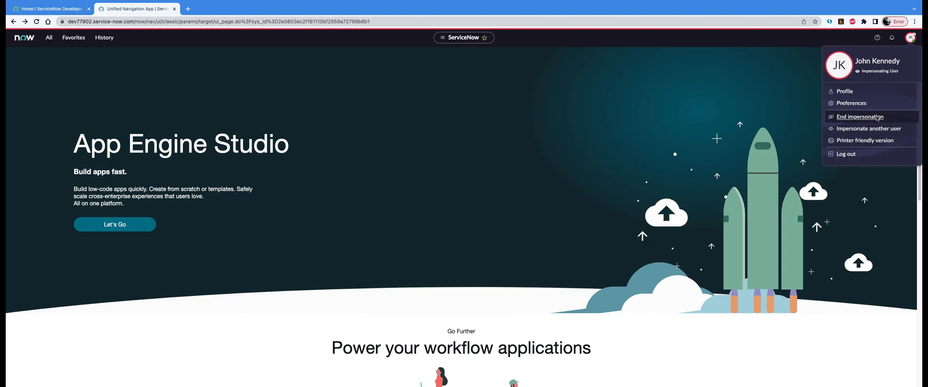
click(859, 117)
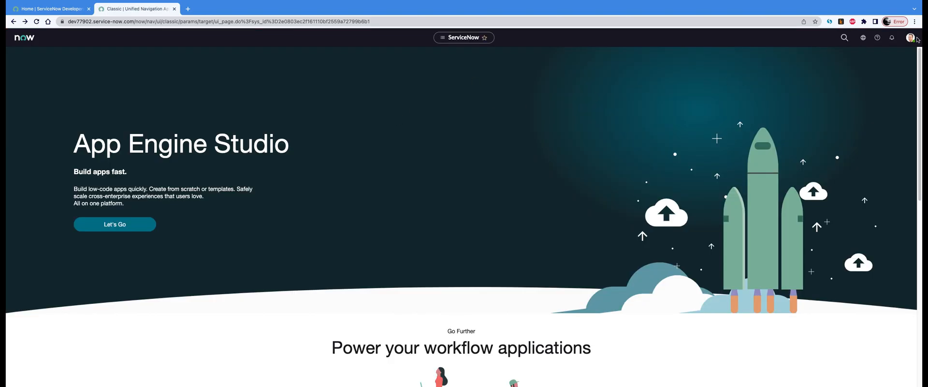
Impersonate John Kennedy again by picking him from Recent impersonations.
click(911, 38)
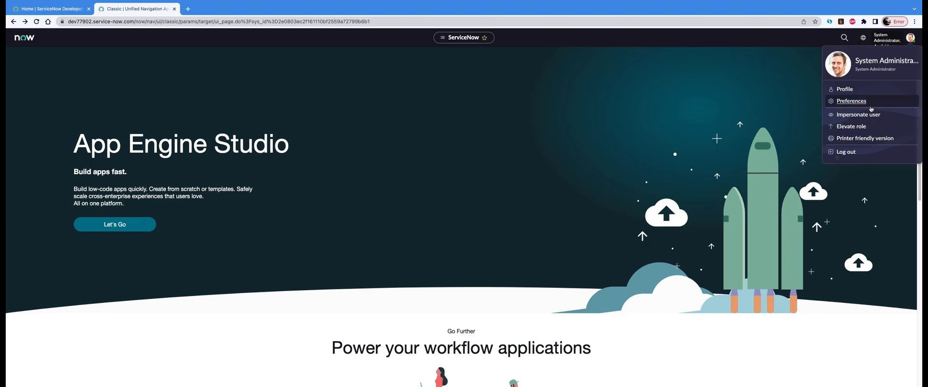
click(859, 114)
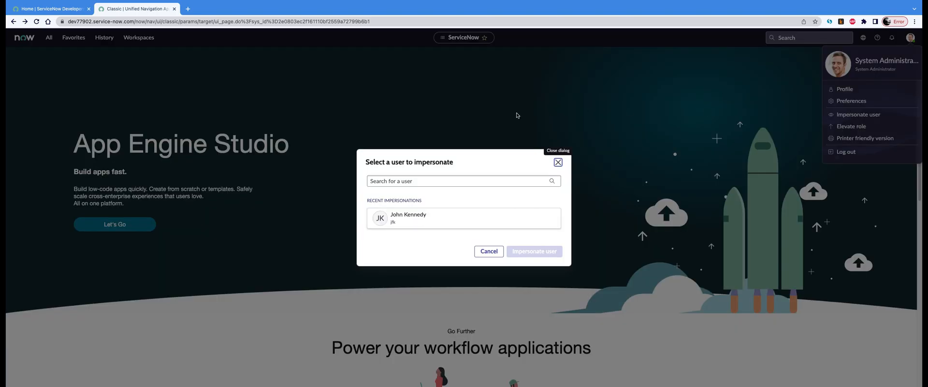
click(463, 217)
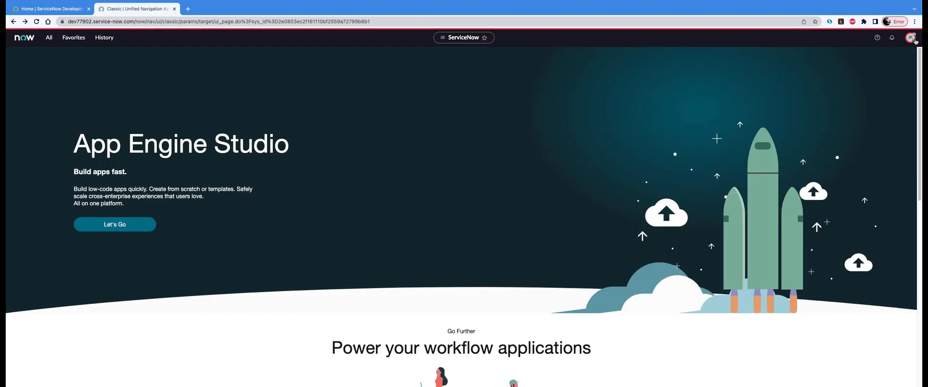
Stop impersonating John Kennedy so the session returns to System Administrator.
click(913, 38)
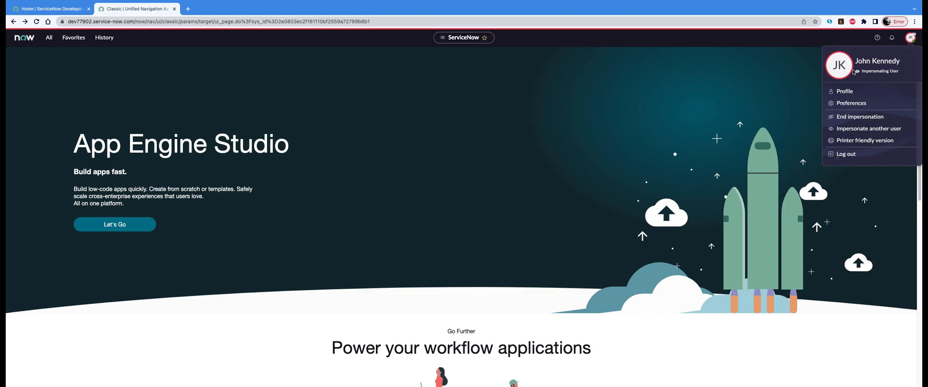
mouse_move(910, 74)
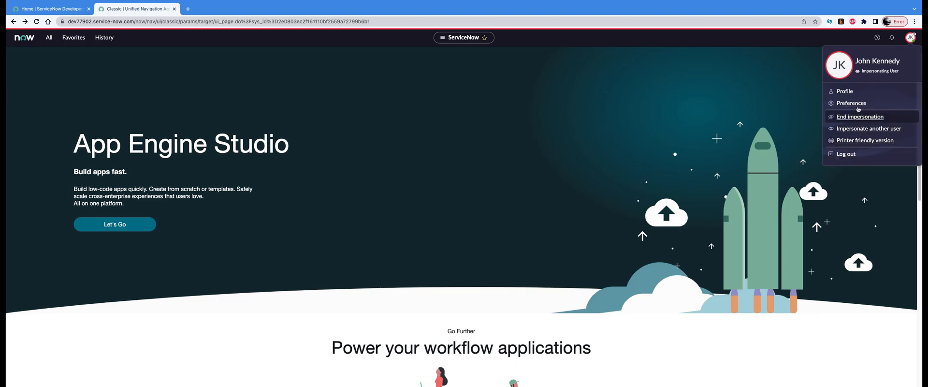
mouse_move(868, 117)
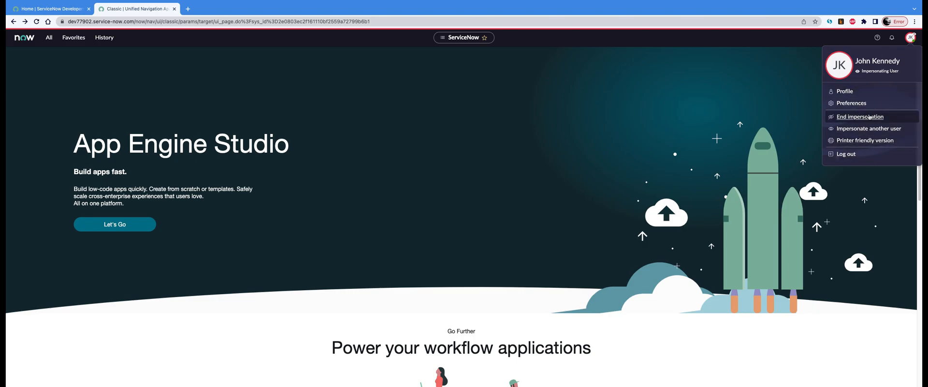
click(858, 117)
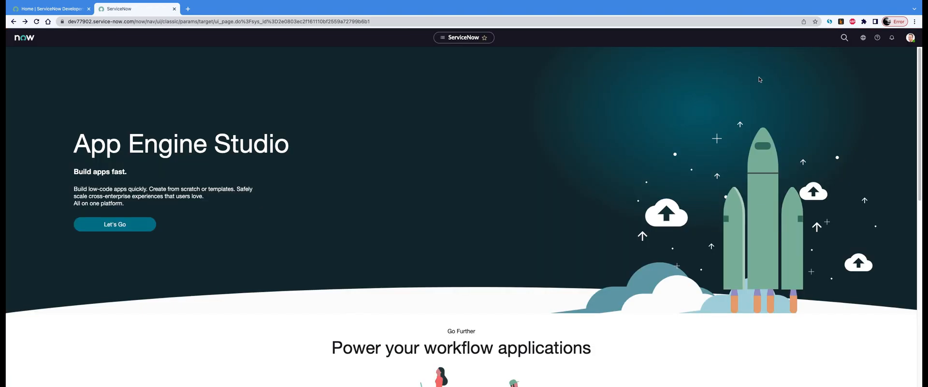
Resume impersonating John Kennedy through the Impersonate user dialog.
click(910, 37)
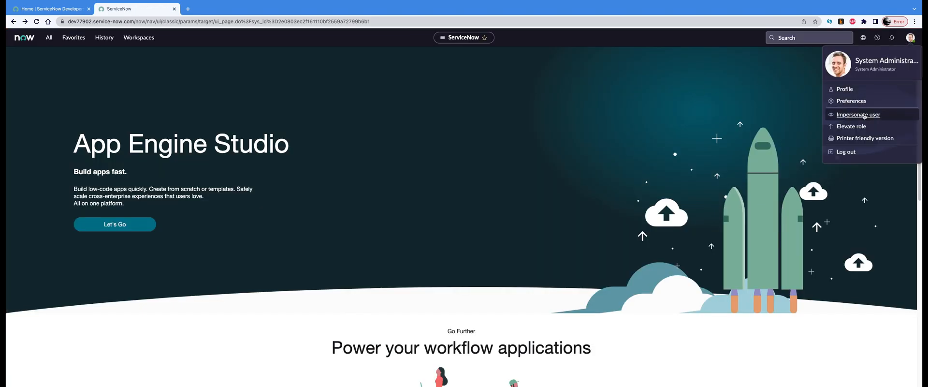
click(858, 114)
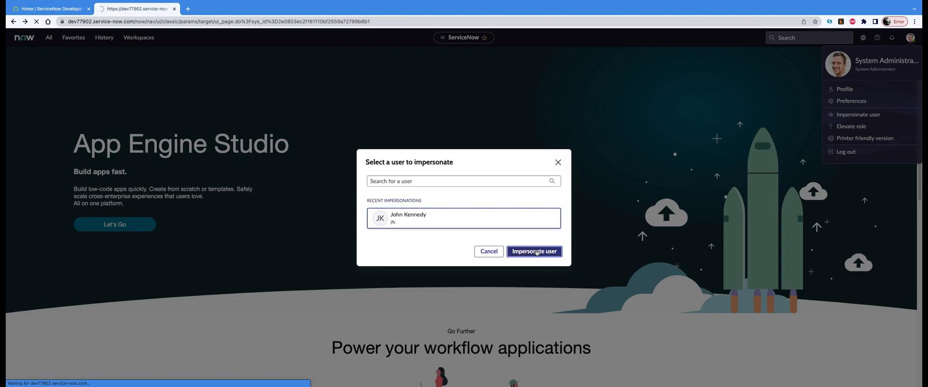
click(534, 251)
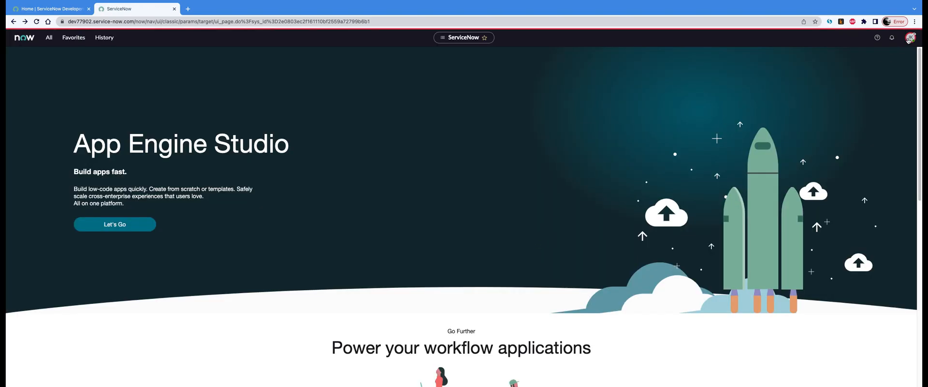
click(911, 38)
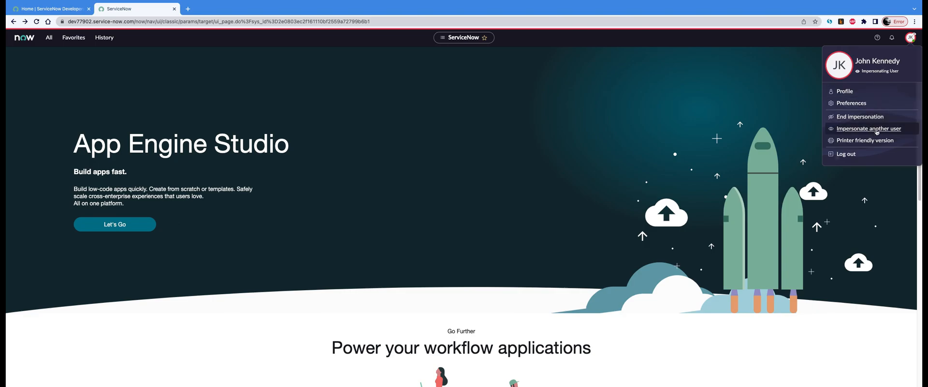
click(869, 129)
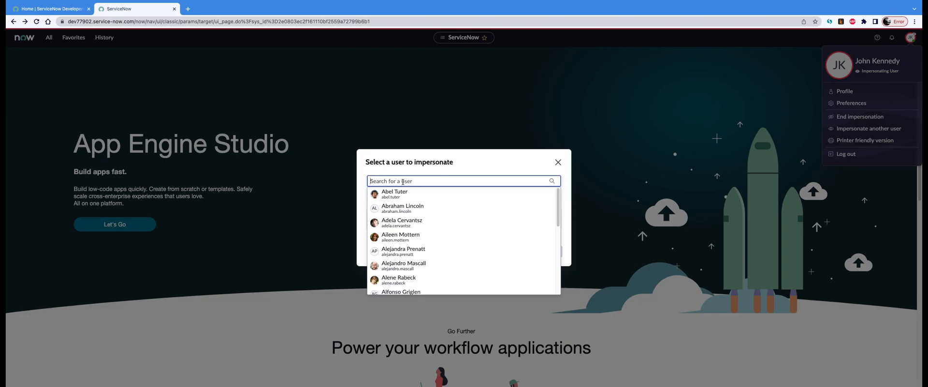
text(Alex)
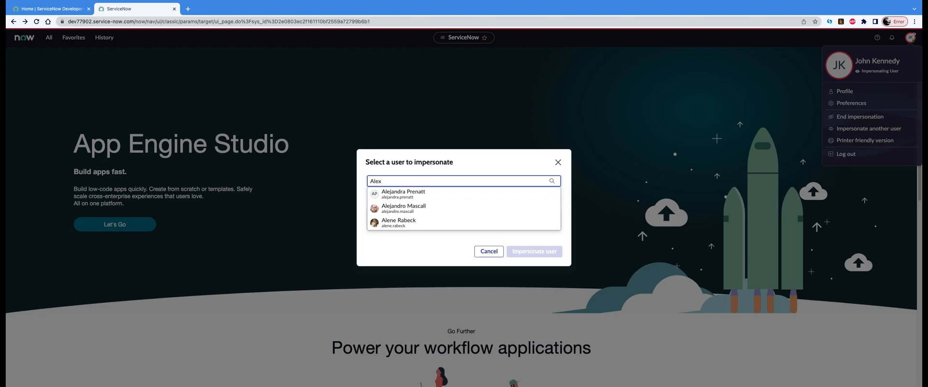
key(Backspace)
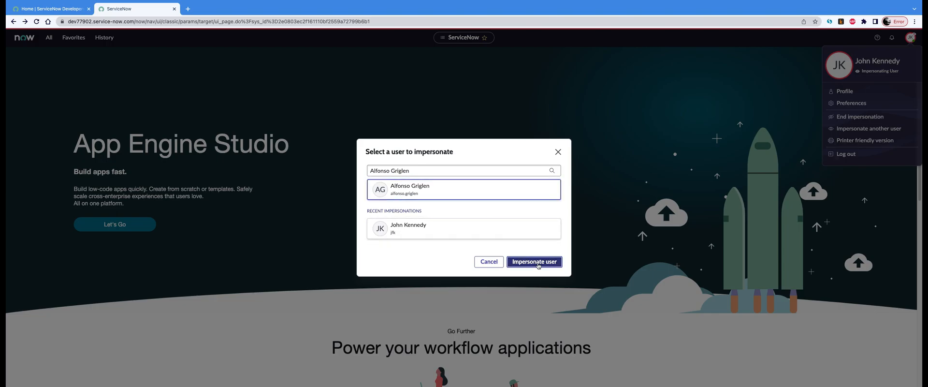
click(534, 261)
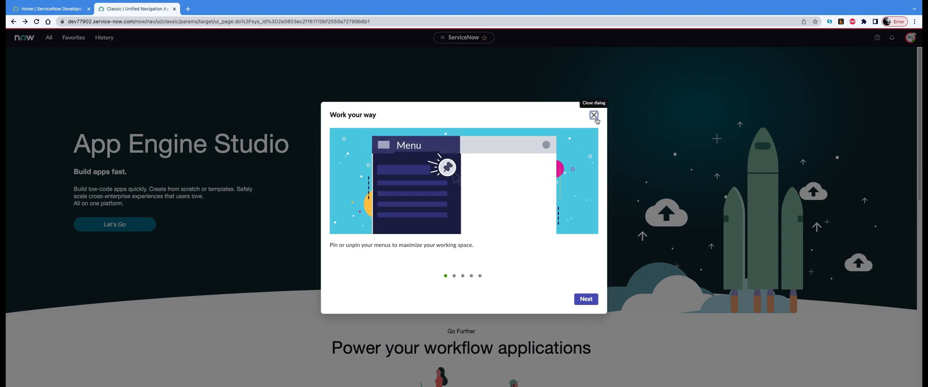
click(593, 115)
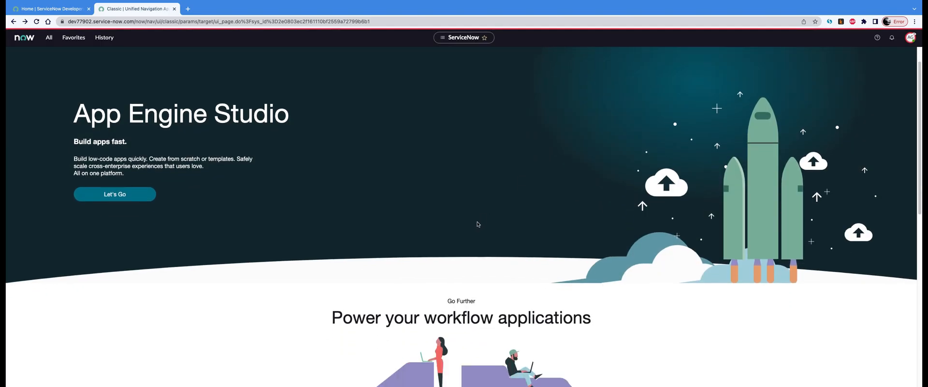
scroll(down, 3)
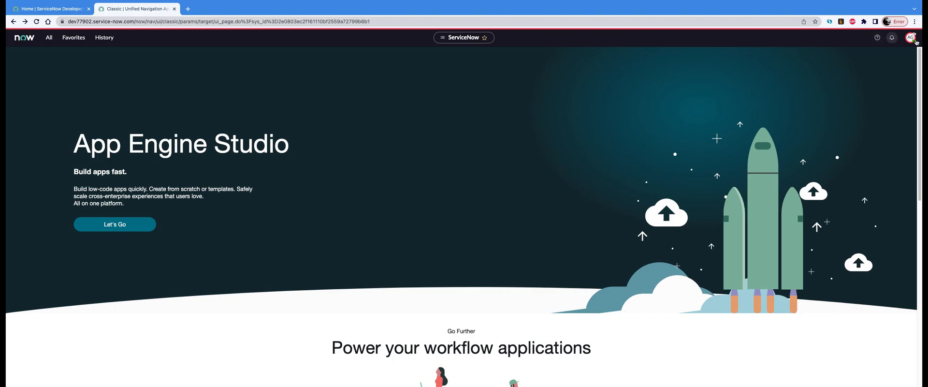
click(910, 37)
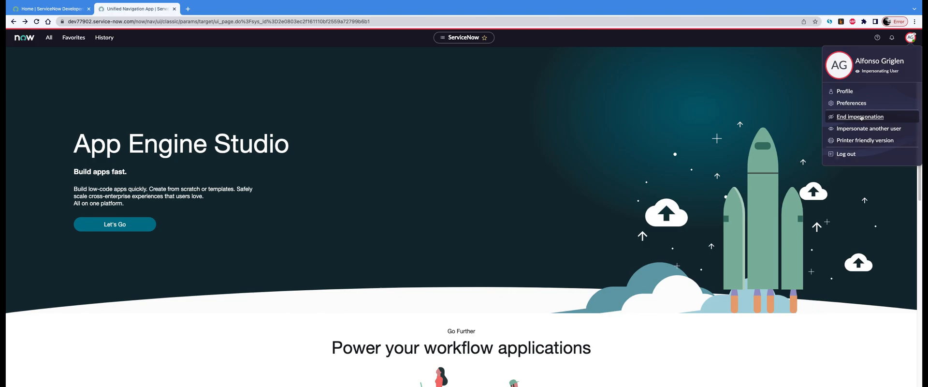
click(861, 116)
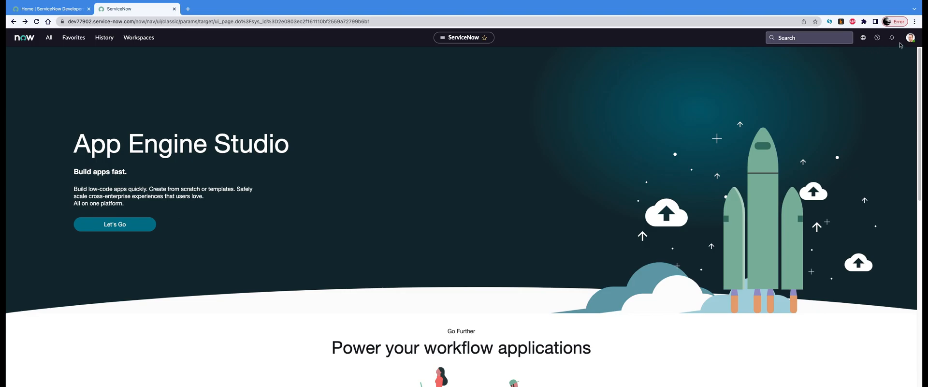
click(911, 38)
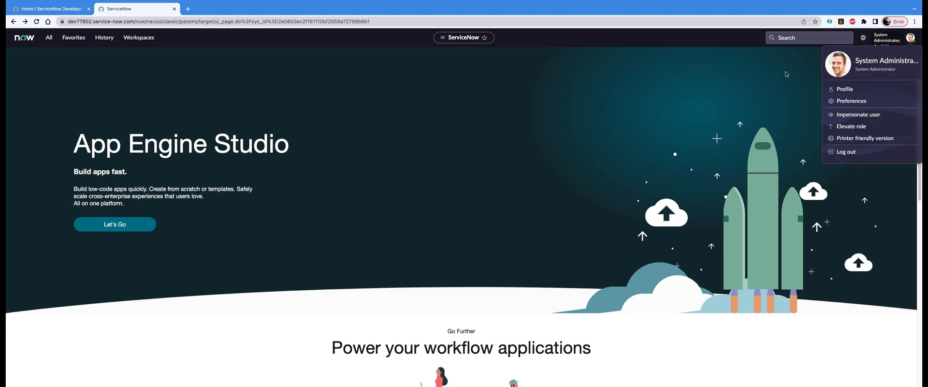